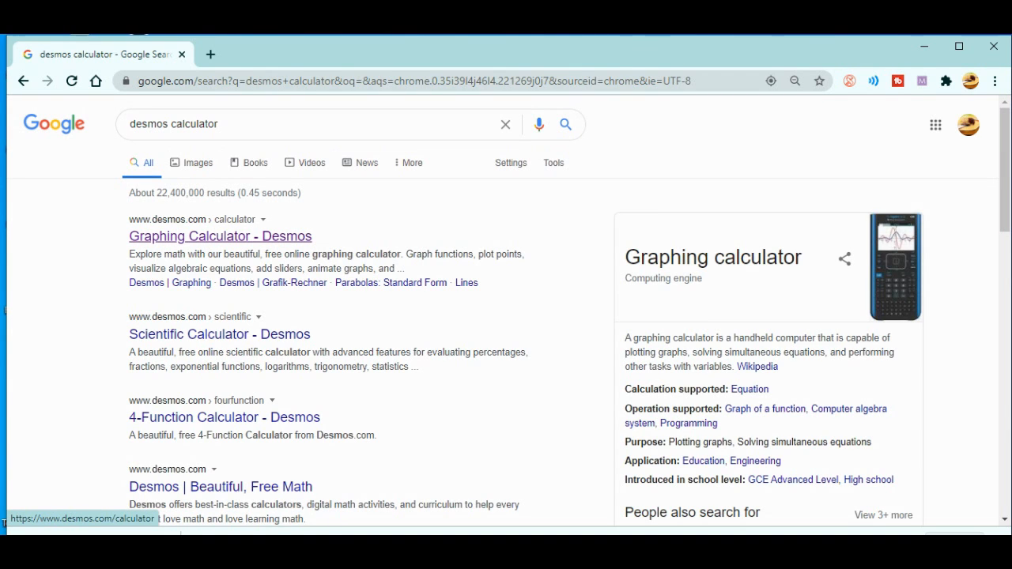
- Open the 'Graphing Calculator - Desmos' result from the Google search results
left_click(220, 236)
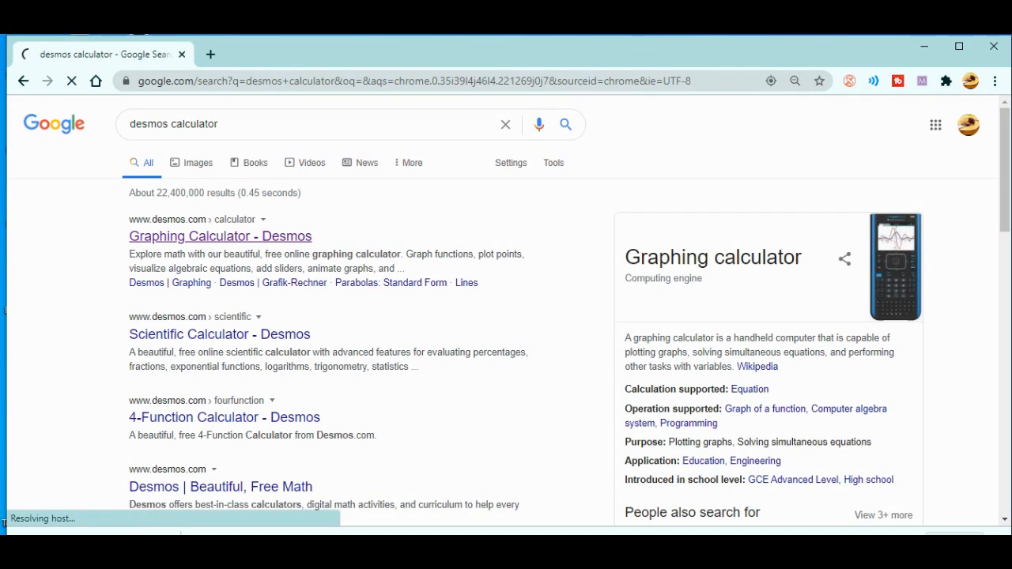
left_click(219, 235)
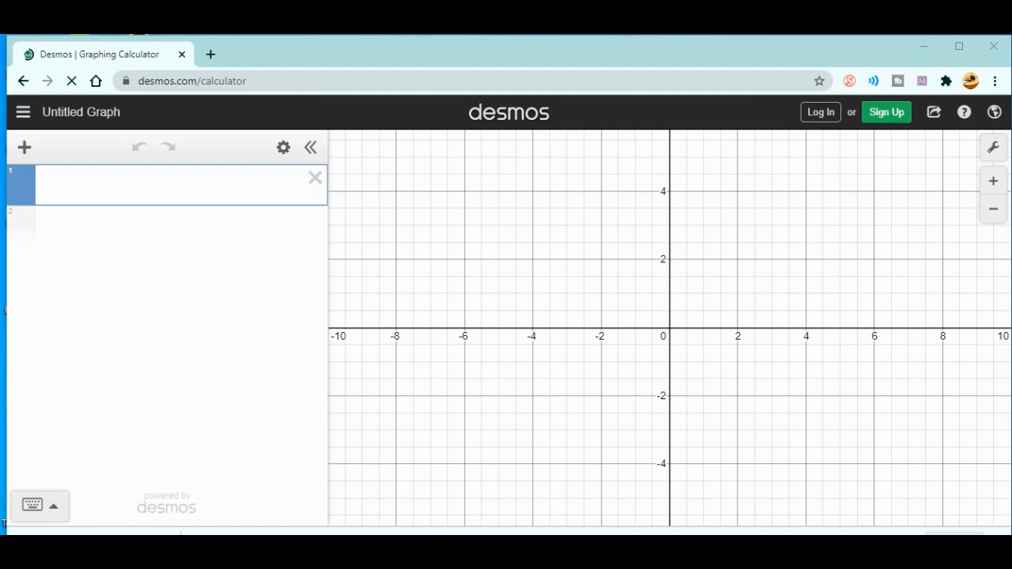
- Enter x+y=1 as the first expression and add a blank second expression row
left_click(71, 80)
type("x + y")
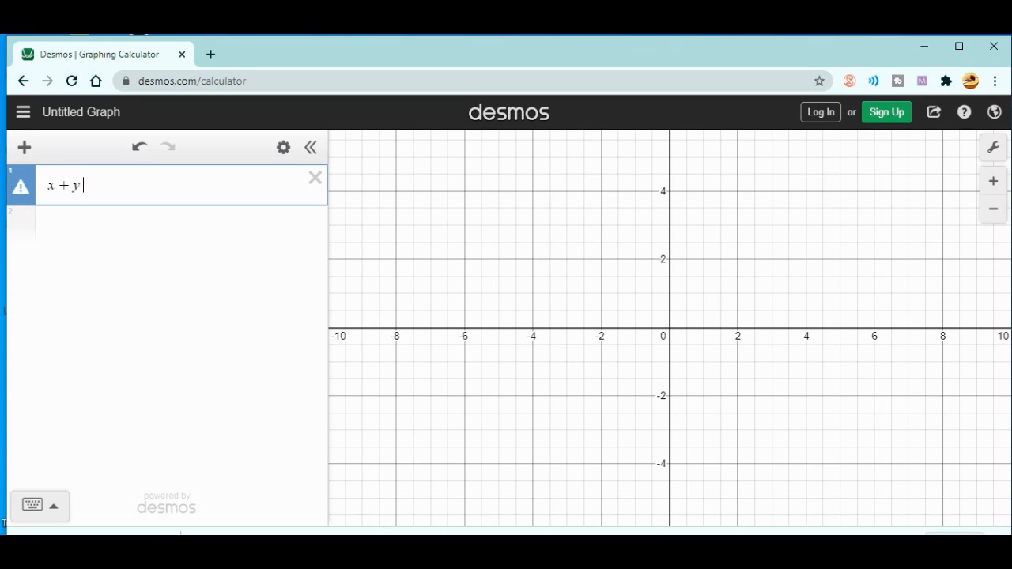
type("+")
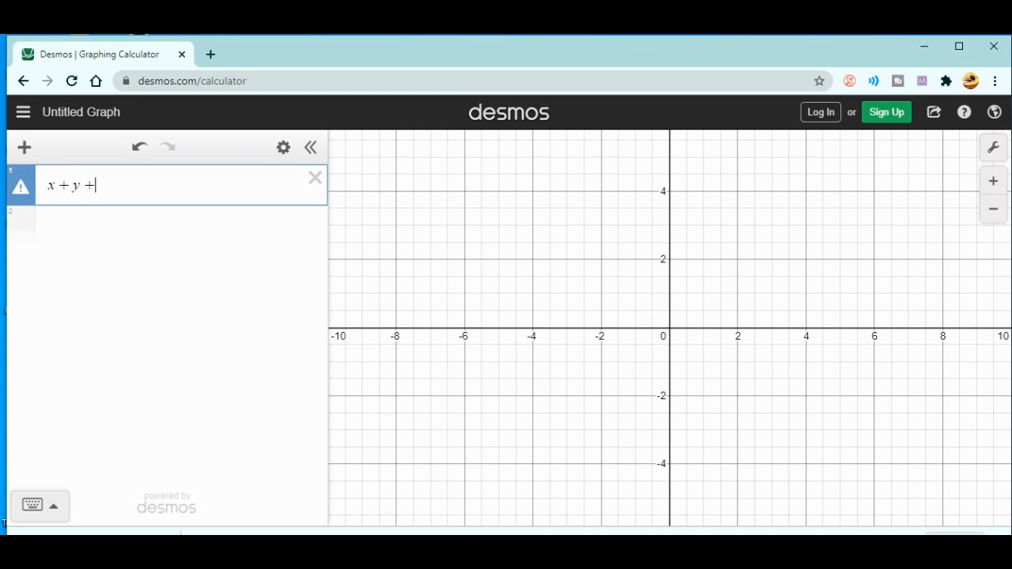
type("=")
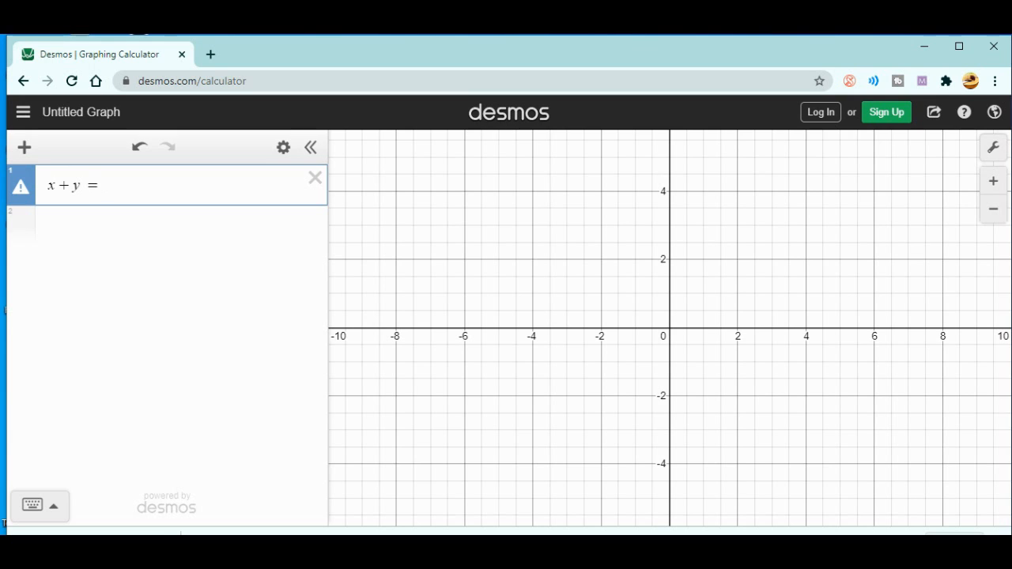
type("1")
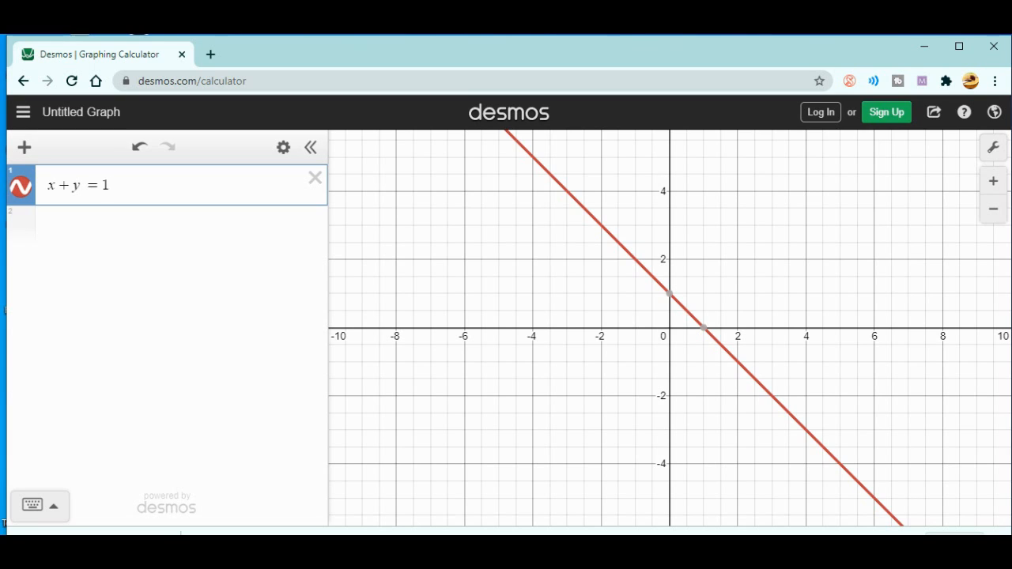
left_click(158, 228)
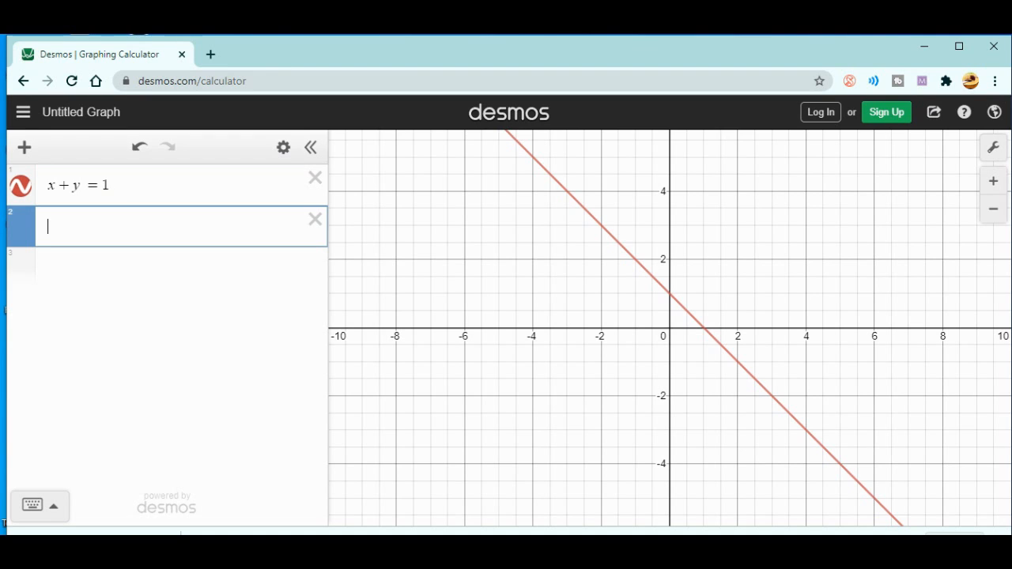
- Enter x-y=1 as the second expression so the second line is graphed
type("x-y")
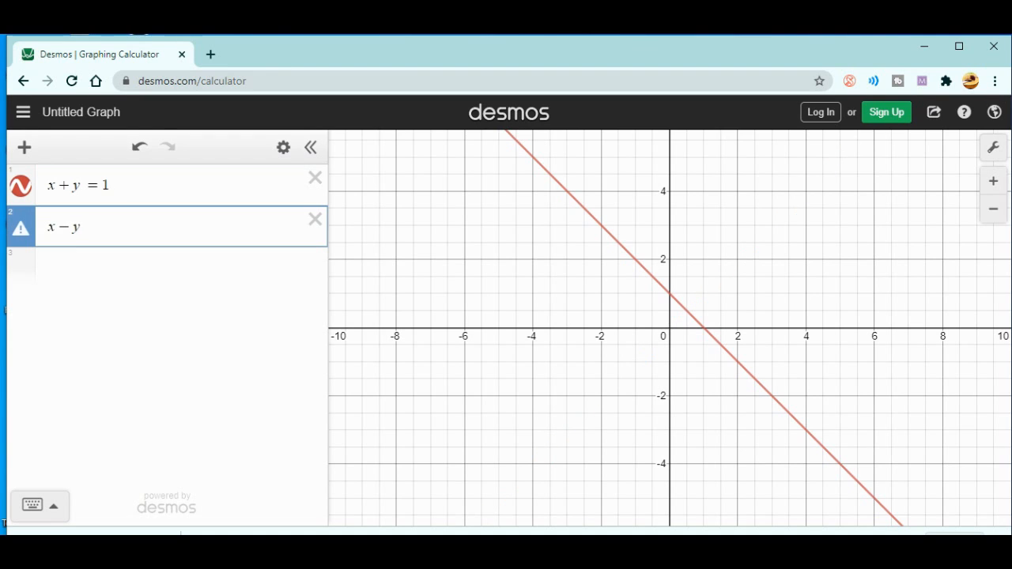
type("=")
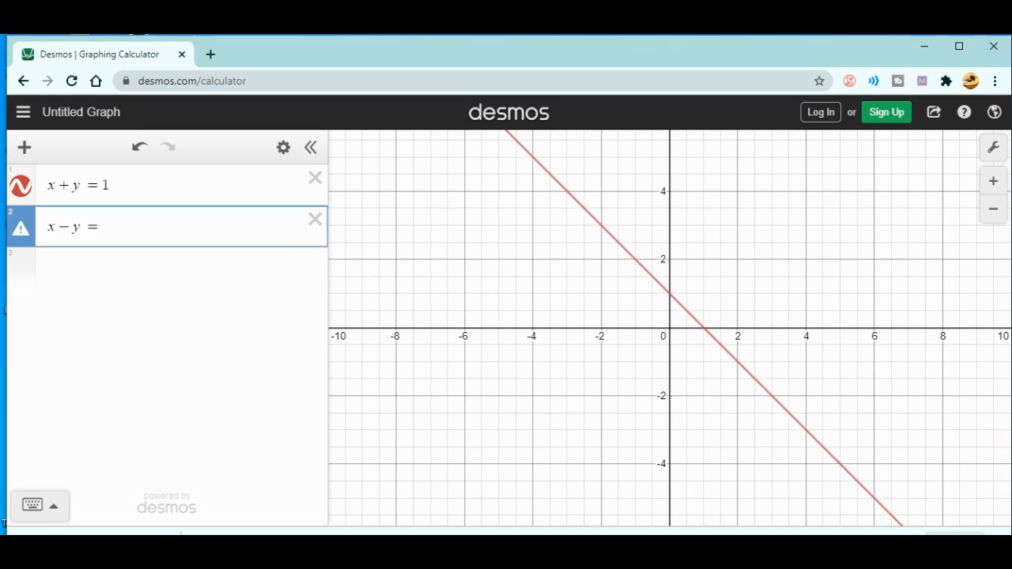
type("1")
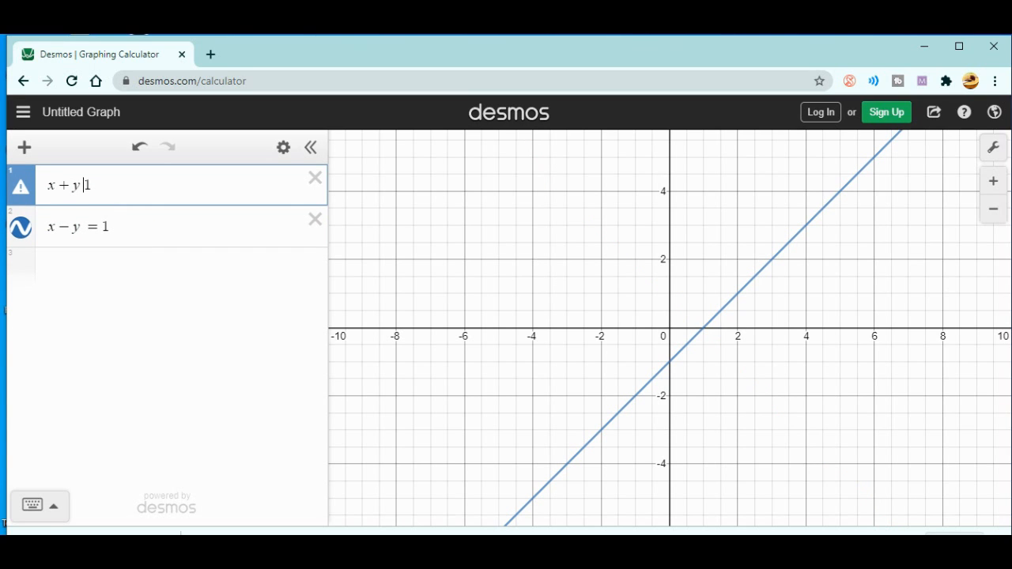
- Change the equations to the inequalities x+y>1 and x-y<1 so both regions shade
type(".")
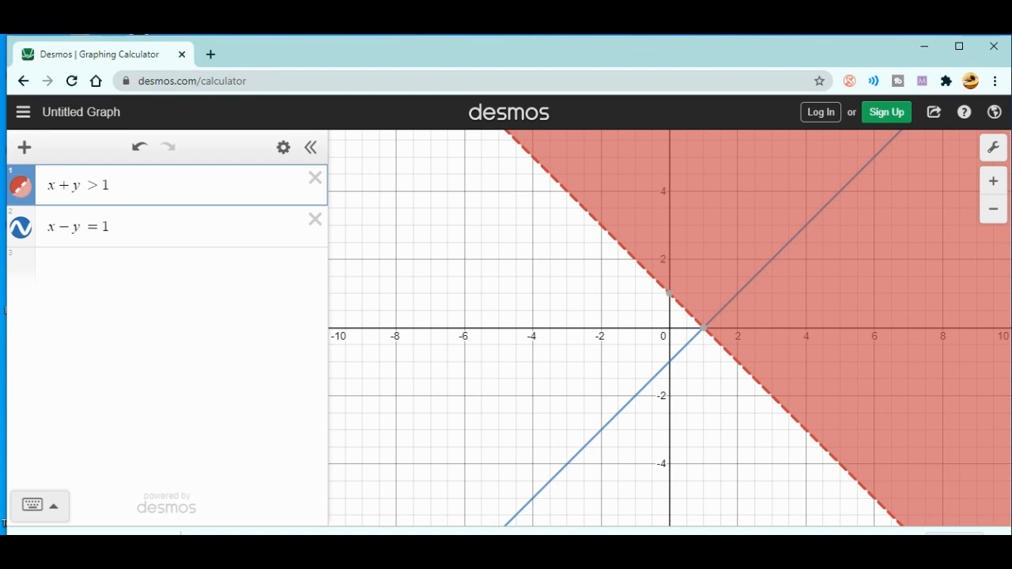
left_click(79, 228)
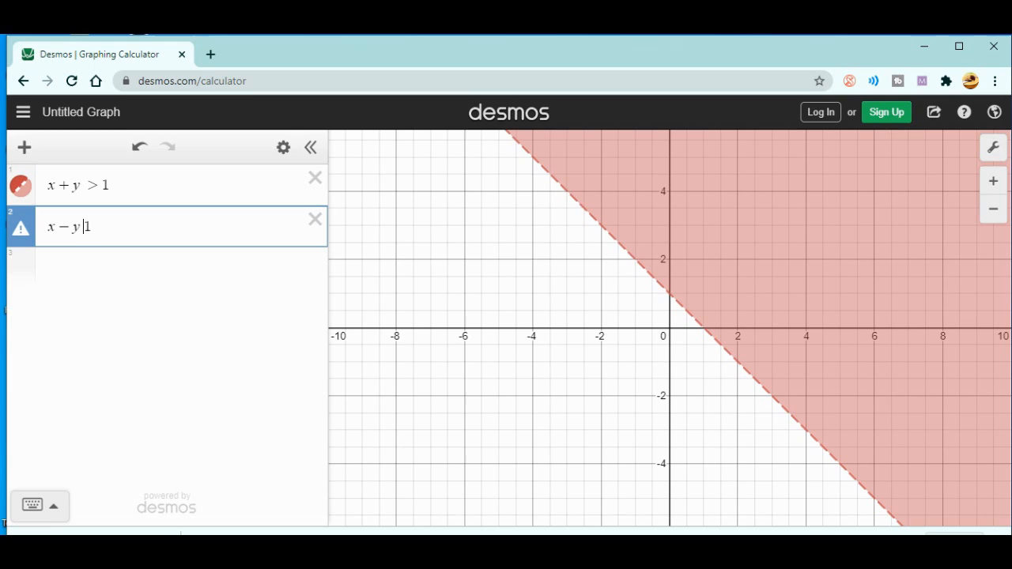
type("<")
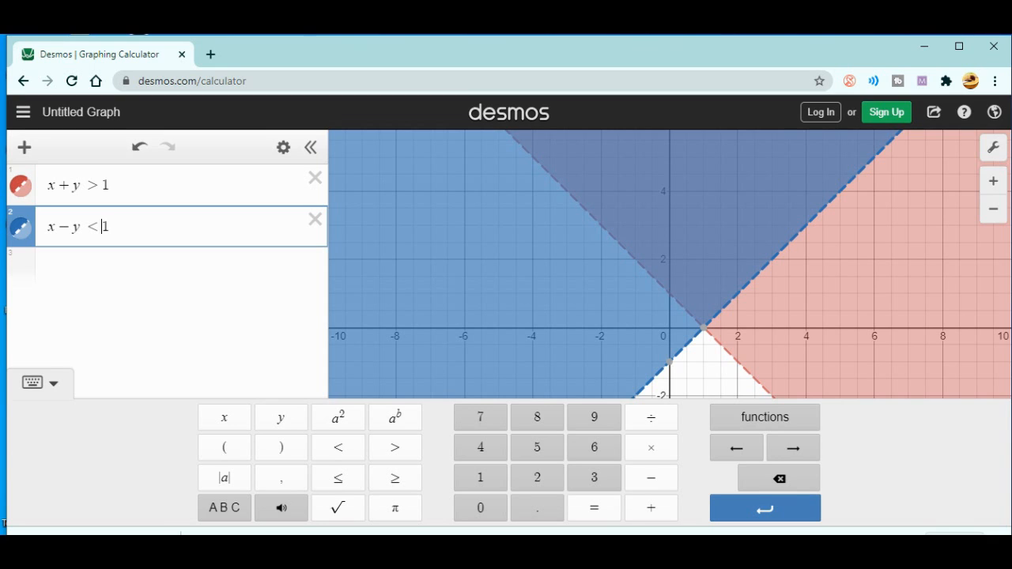
mouse_move(31, 383)
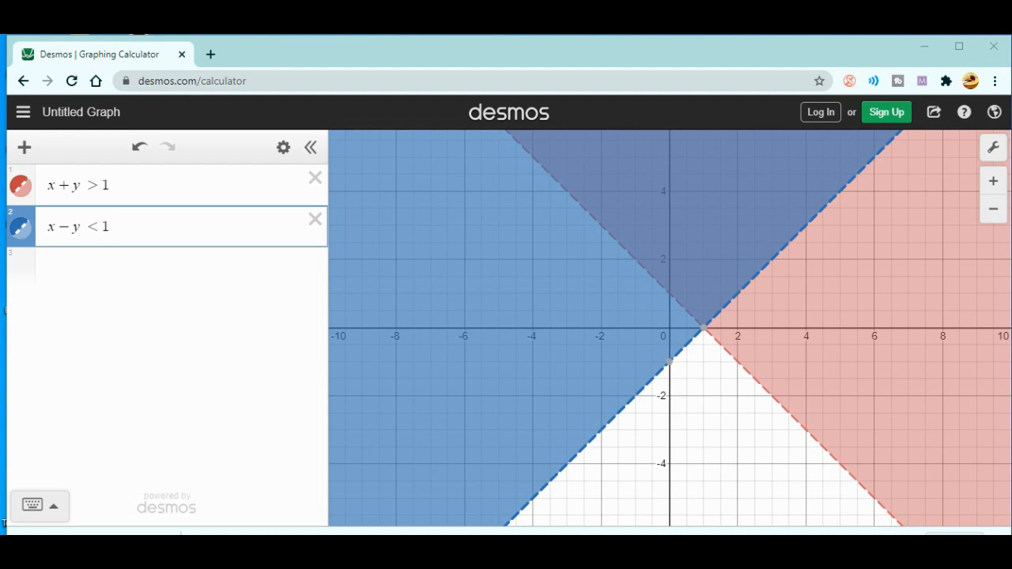
mouse_move(993, 149)
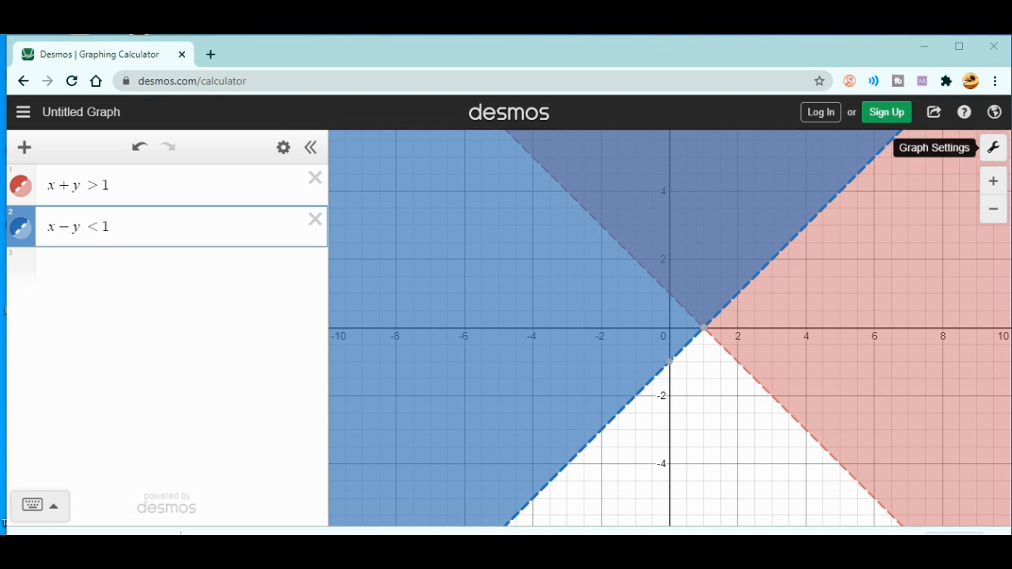
- Show Graph Settings, try Nemeth and UEB braille modes, and leave braille Off
left_click(993, 147)
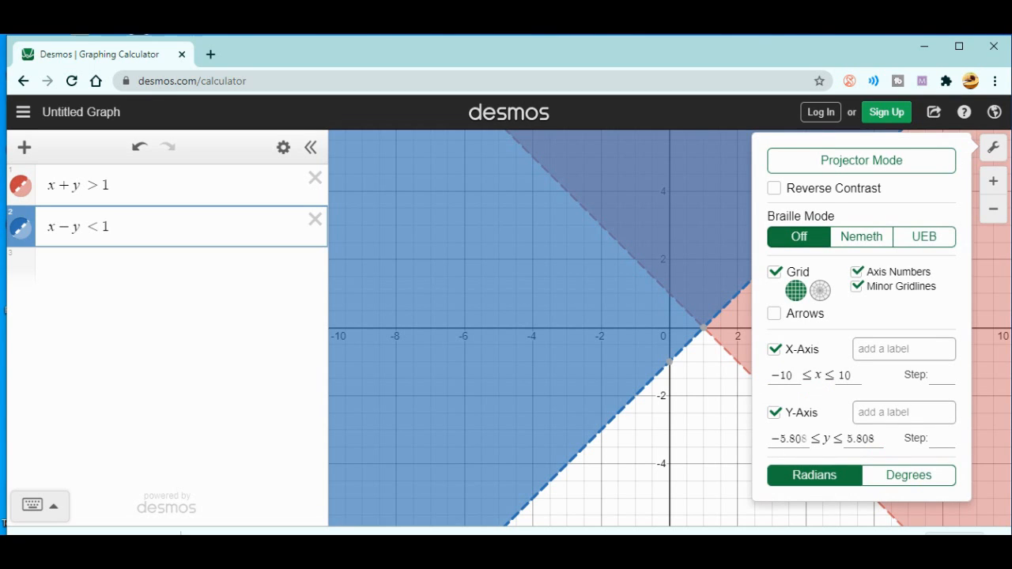
left_click(861, 238)
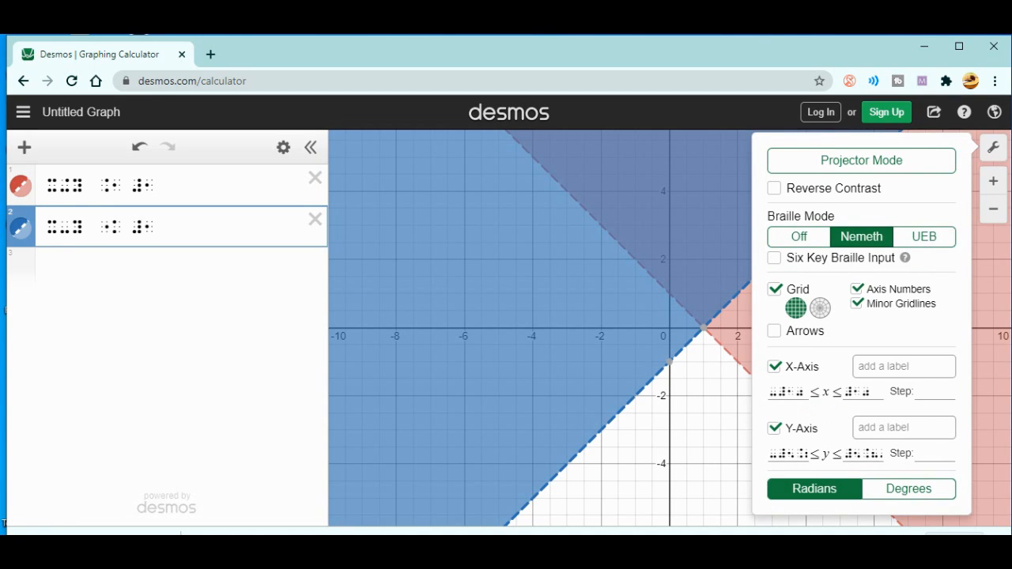
left_click(924, 237)
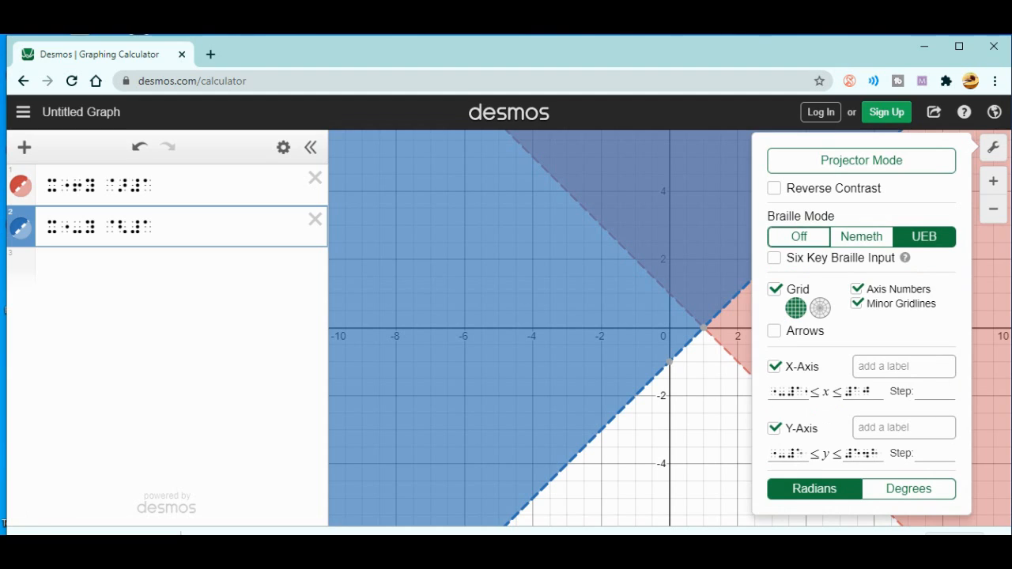
left_click(797, 237)
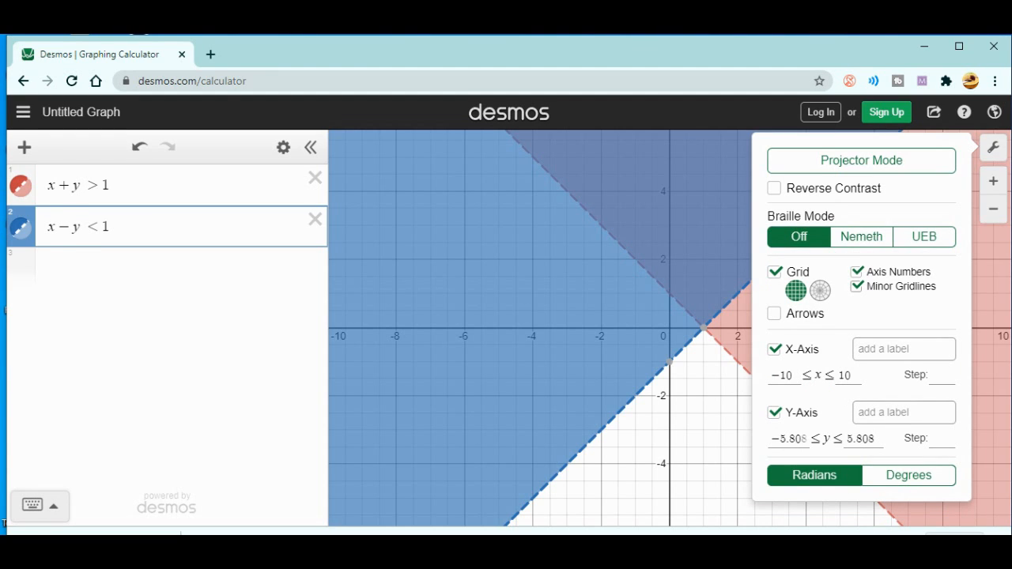
- Toggle Minor Gridlines off and back on, then scroll to the X-Axis range fields
left_click(857, 286)
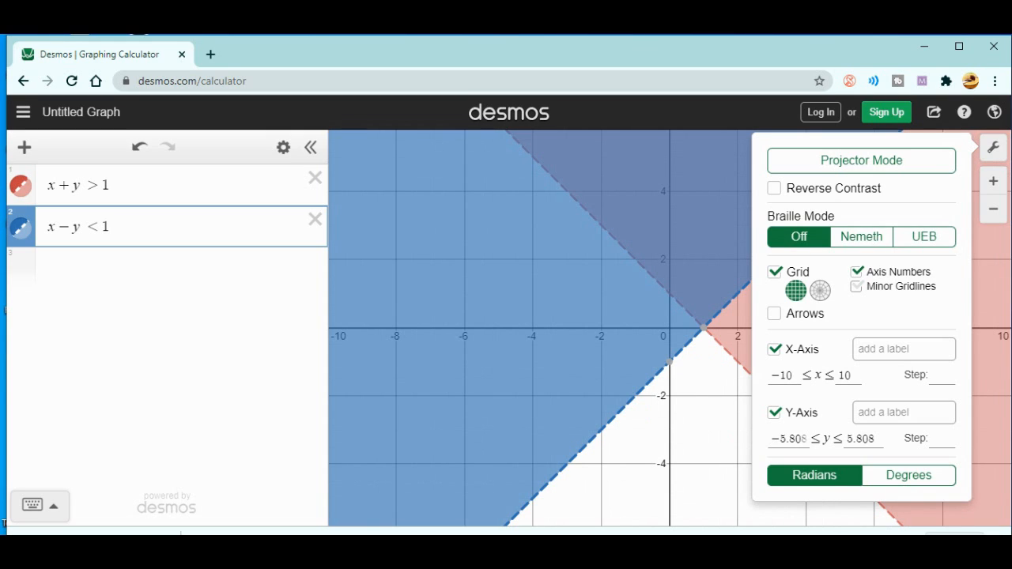
left_click(857, 287)
type("5")
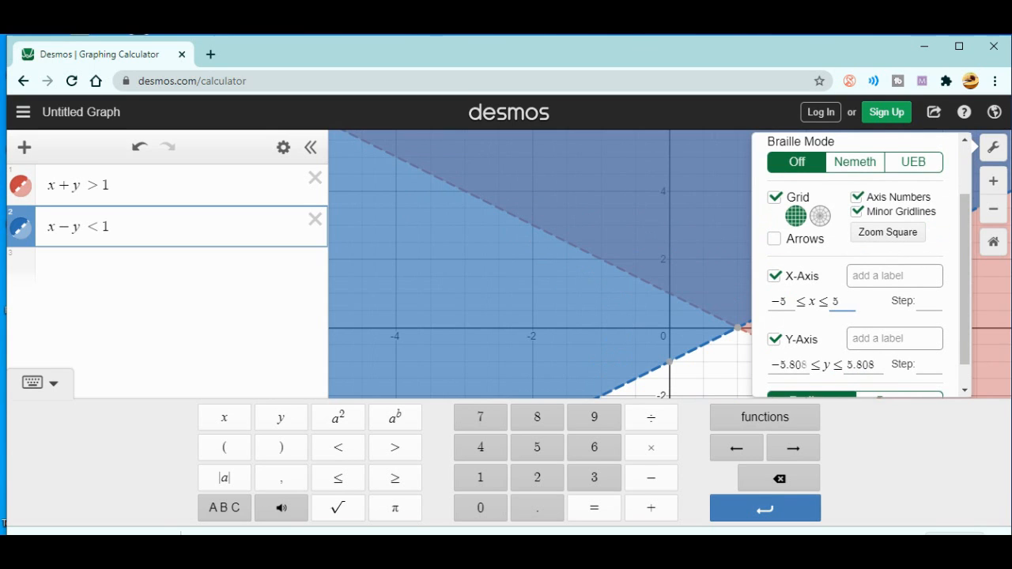
scroll("down", 3)
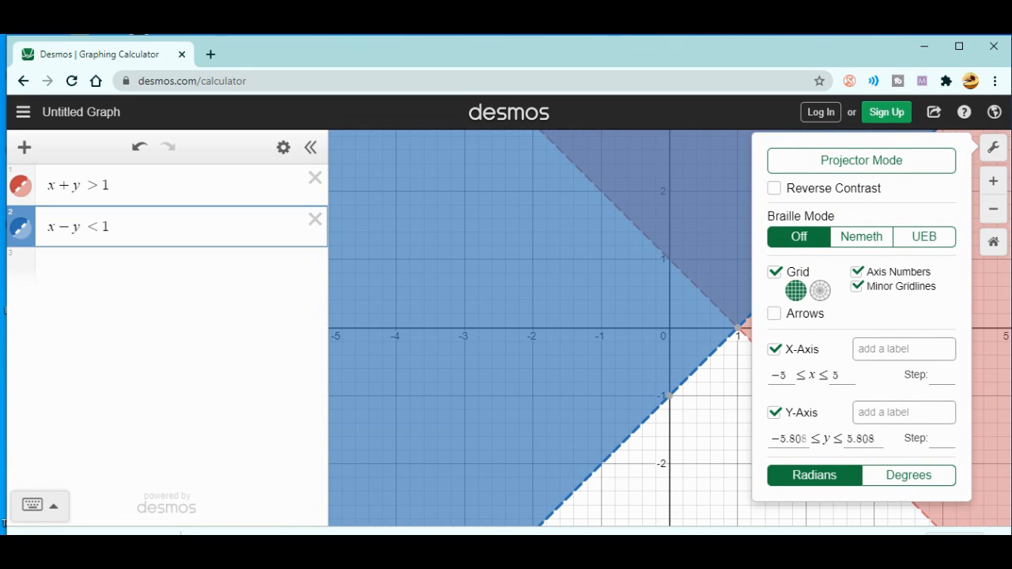
mouse_move(993, 148)
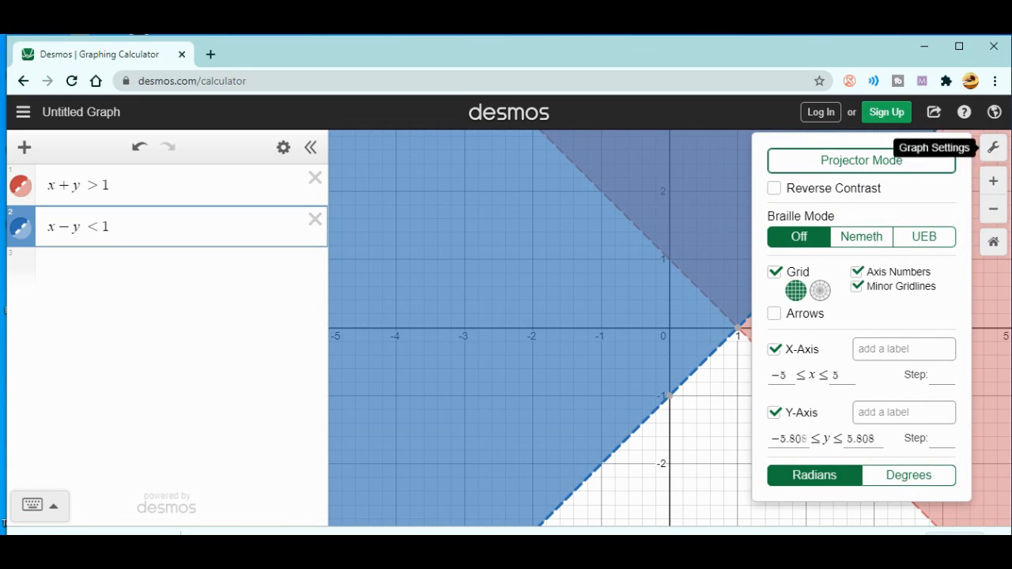